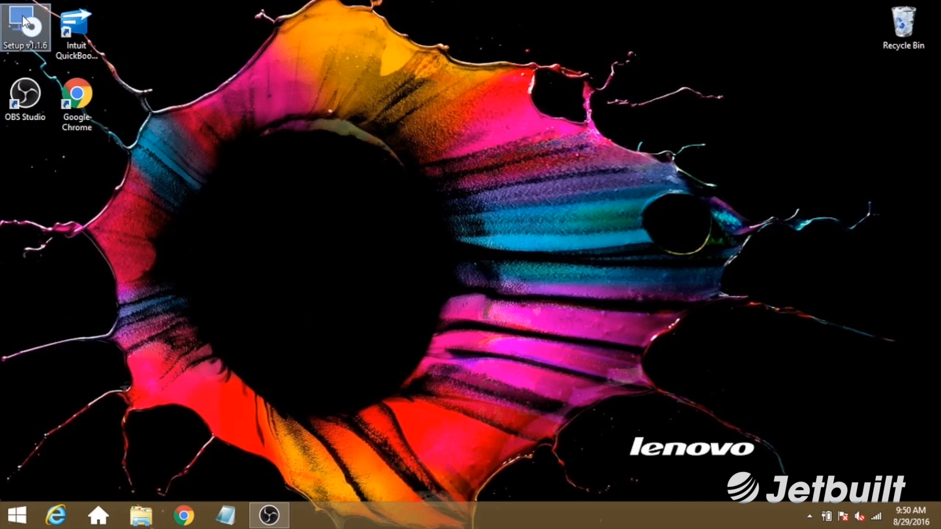
# - Install Jetbuilt QuickBooks Connector v1.1.6 to the default folder and finish the wizard
pyautogui.doubleClick(25, 28)
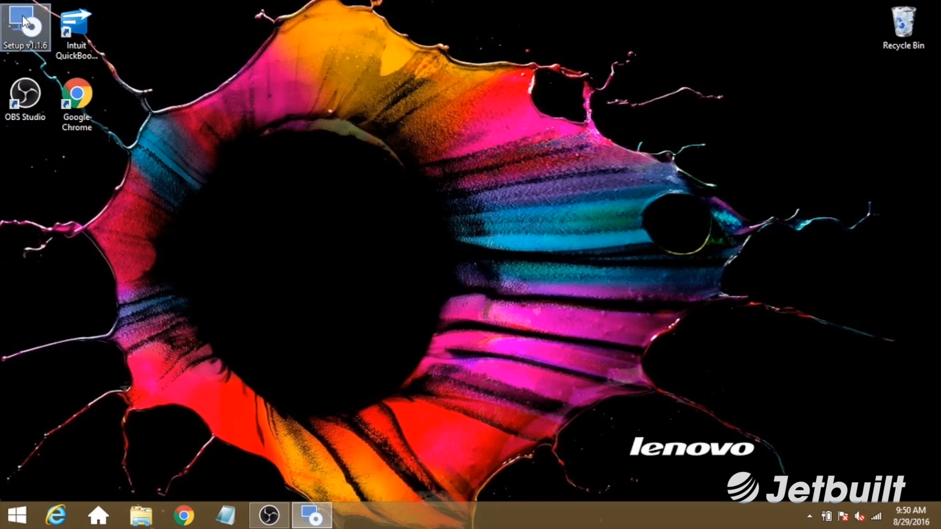
pyautogui.doubleClick(25, 24)
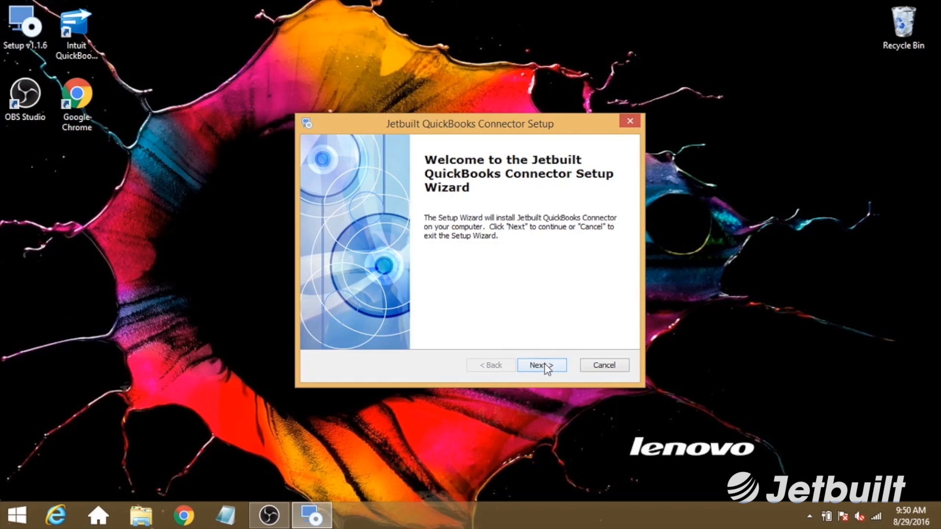
pyautogui.click(541, 364)
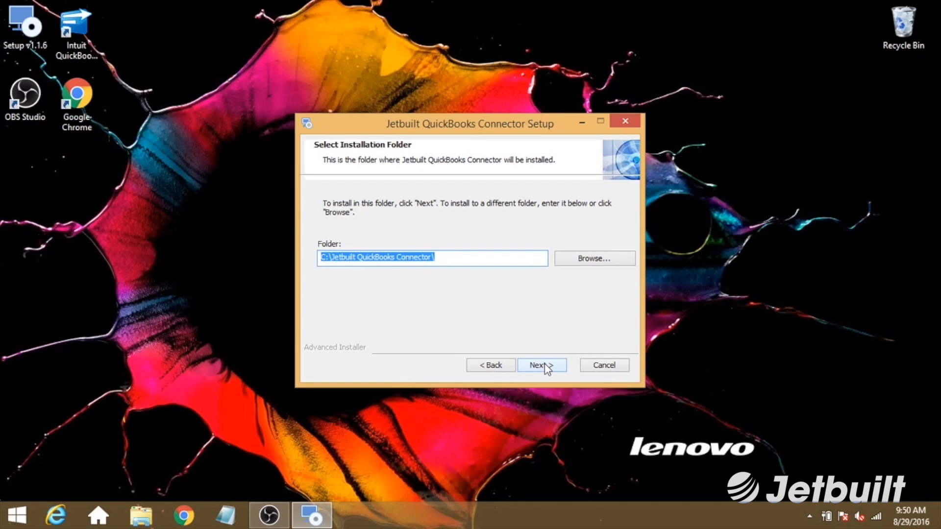
pyautogui.click(540, 365)
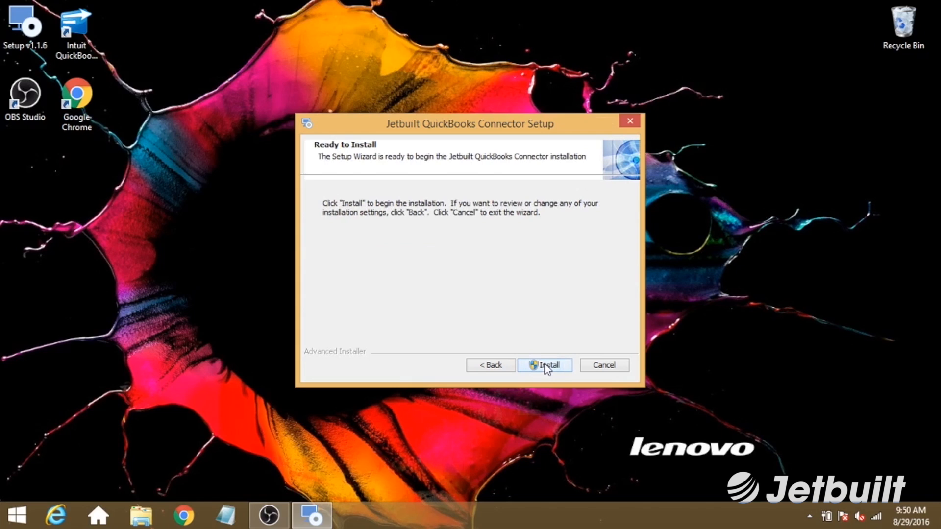
pyautogui.click(543, 364)
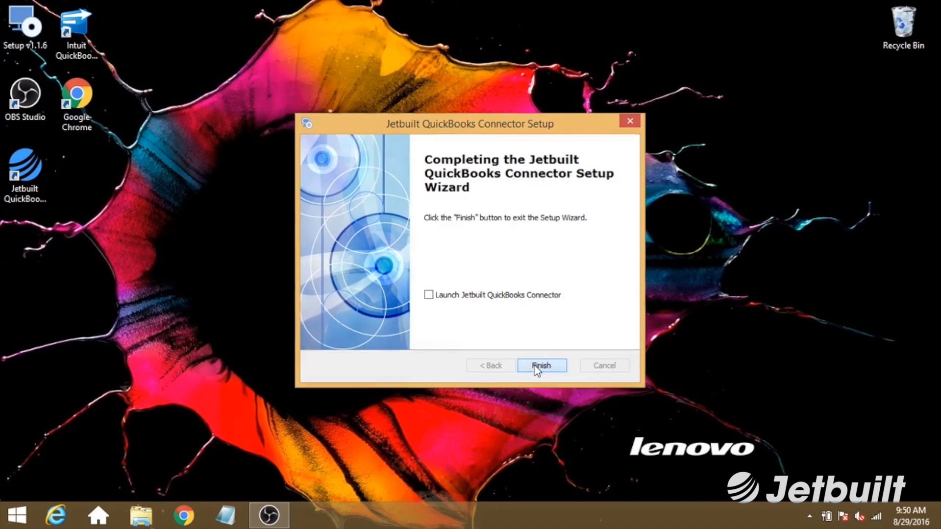
pyautogui.click(540, 365)
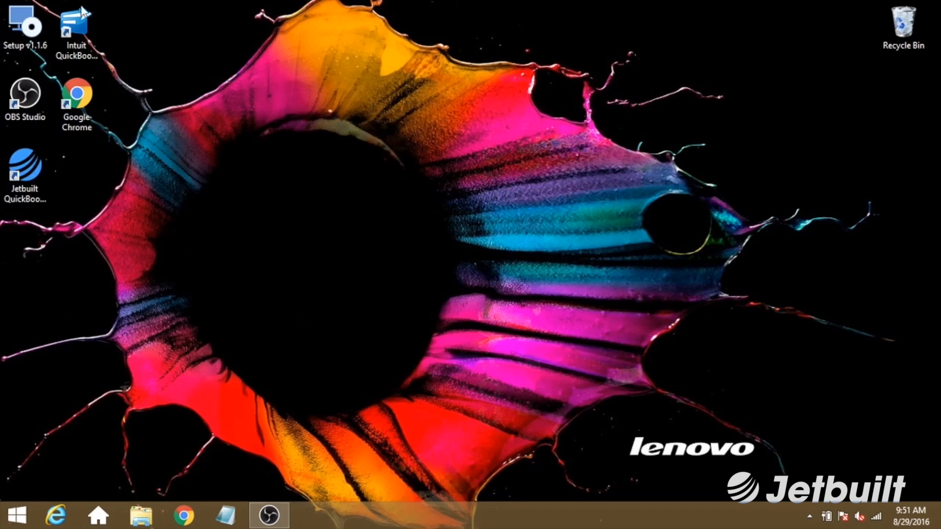
# - Start QuickBooks, open the sample contractor-based company file and sign in
pyautogui.click(77, 28)
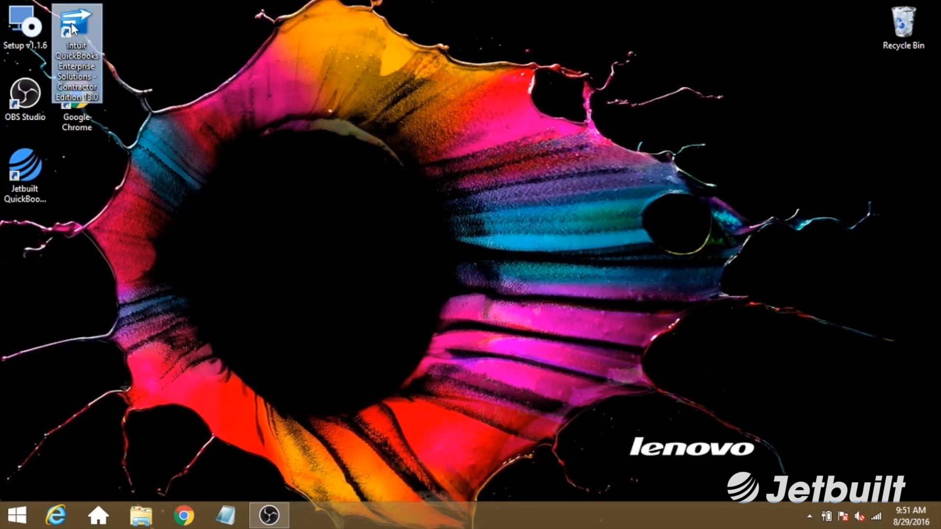
pyautogui.doubleClick(76, 27)
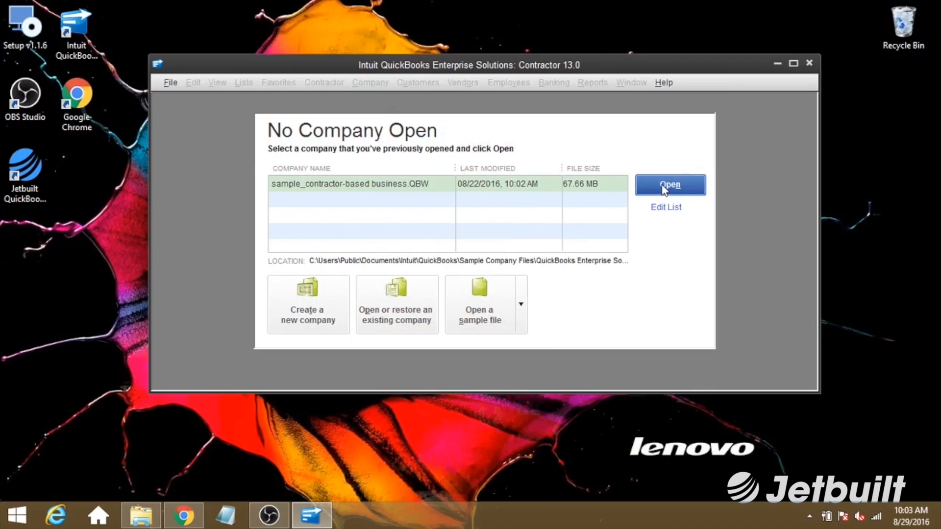
pyautogui.click(669, 184)
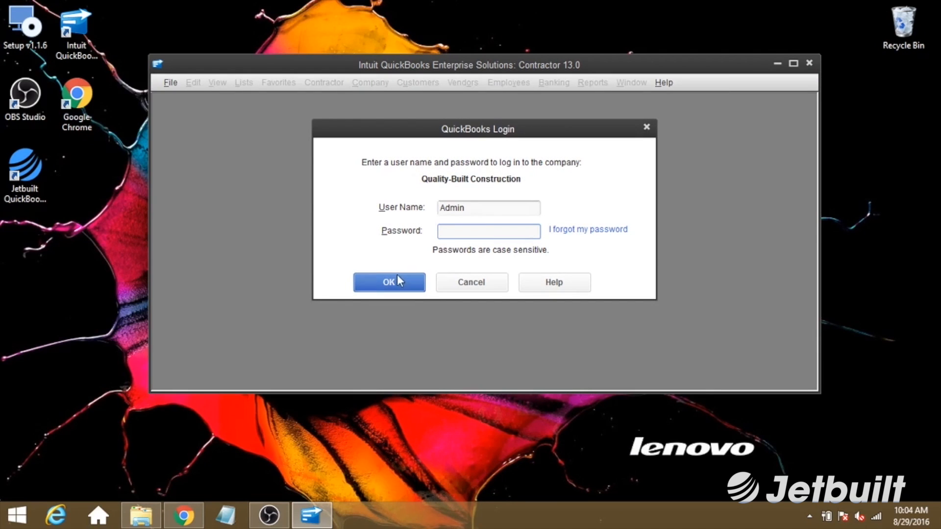
pyautogui.click(389, 282)
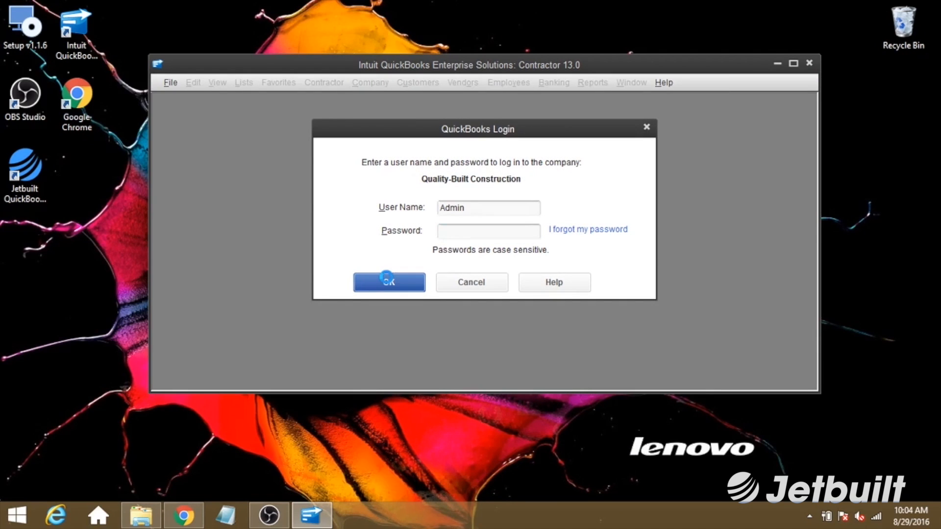
pyautogui.click(388, 282)
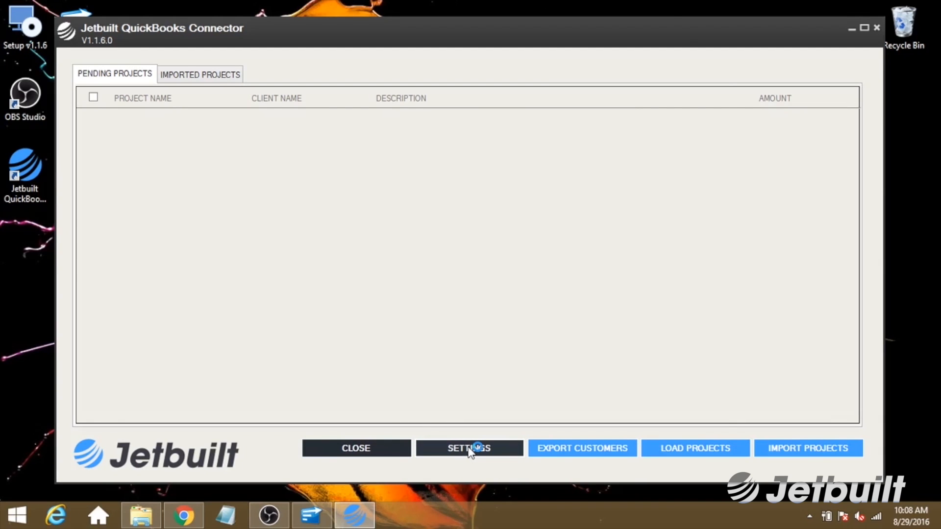
# - Log the connector into the Jetbuilt account from Settings and acknowledge the successful connection
pyautogui.click(468, 448)
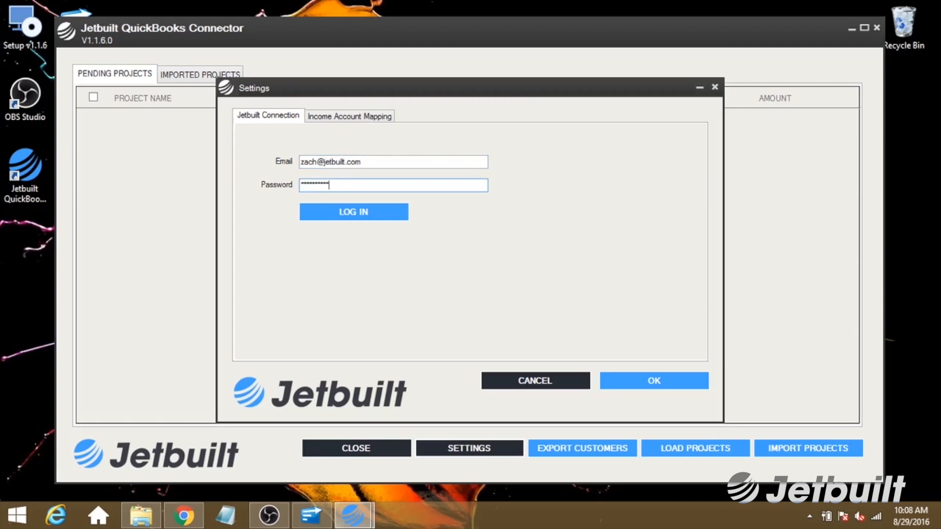
pyautogui.click(353, 212)
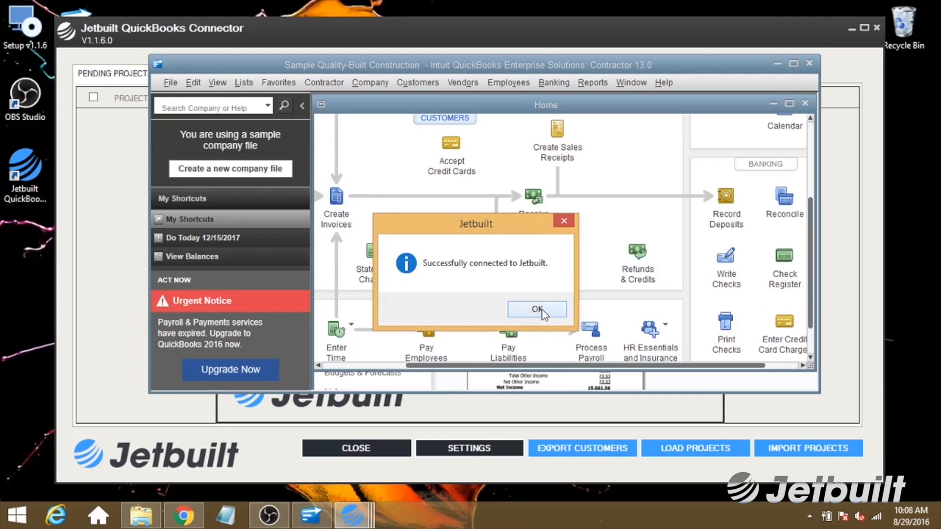
pyautogui.click(536, 309)
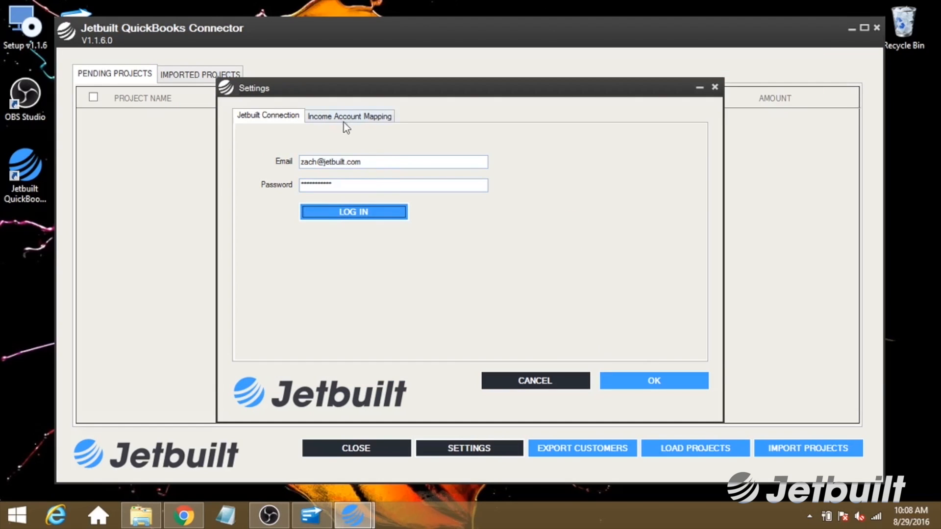
# - Save the Income Account Mapping with every income type set to Construction Income
pyautogui.click(348, 116)
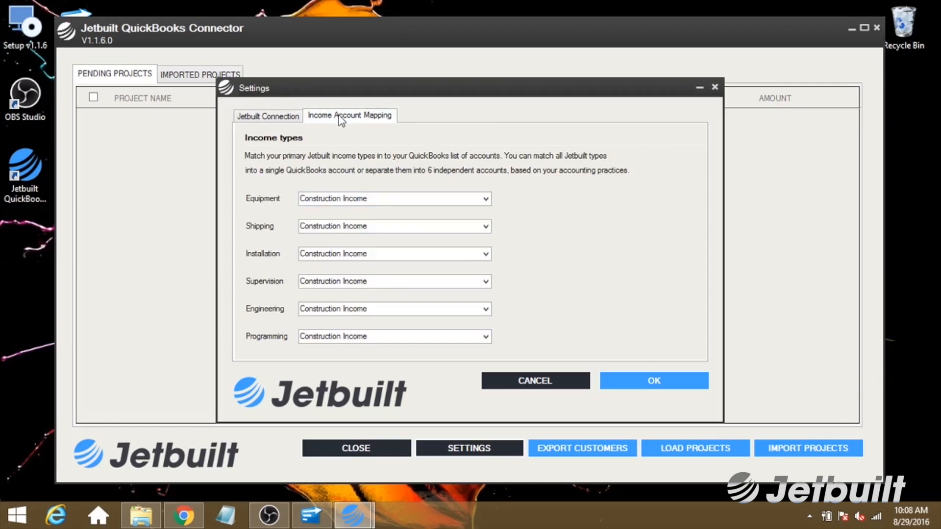
pyautogui.moveTo(243, 196)
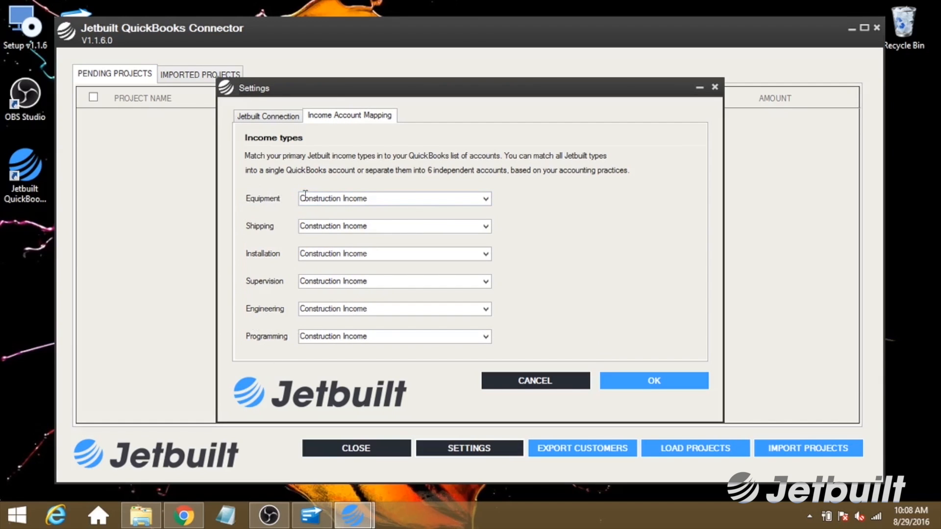
pyautogui.click(485, 226)
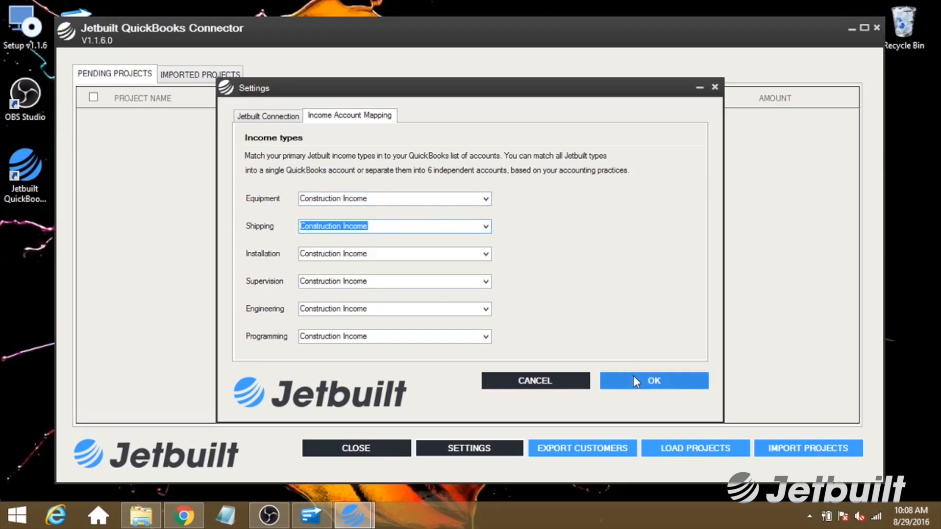
pyautogui.click(653, 381)
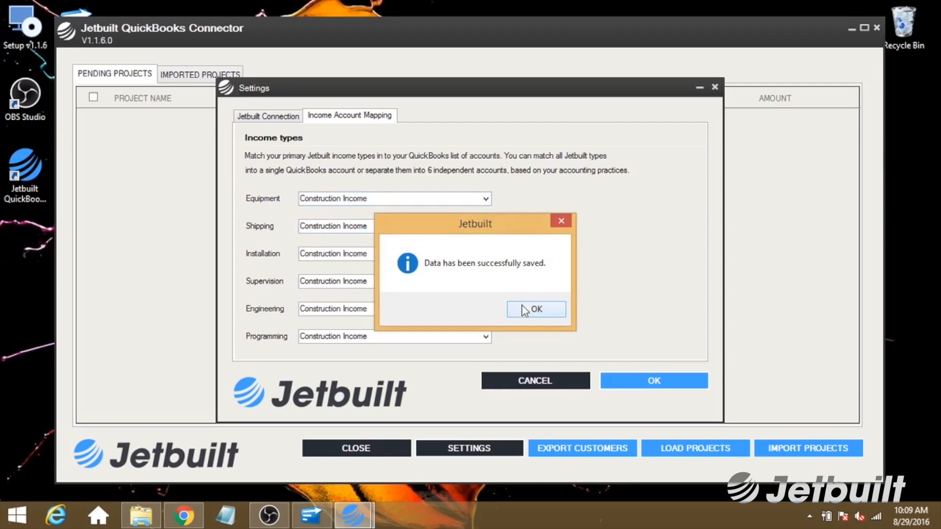
pyautogui.click(535, 309)
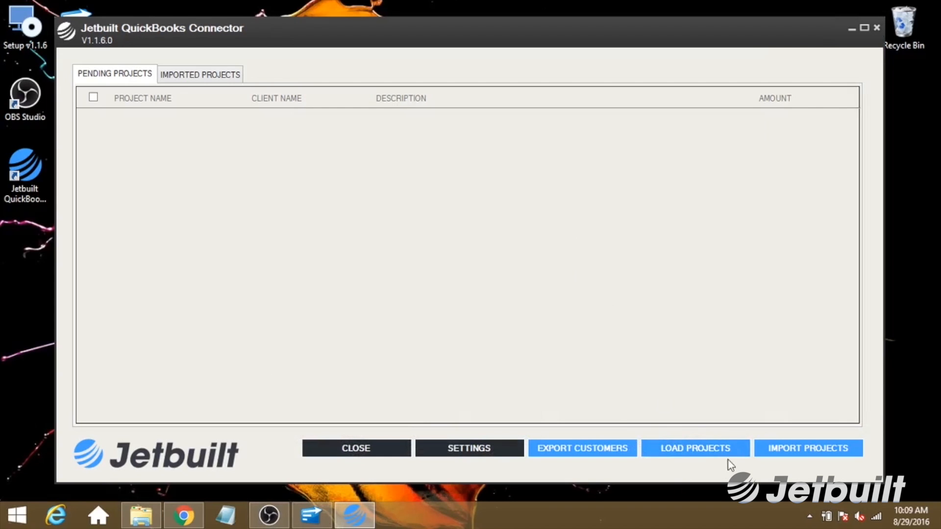
# - Load pending projects and import 689098 Quickbooks Test for Test Customer into QuickBooks
pyautogui.click(694, 448)
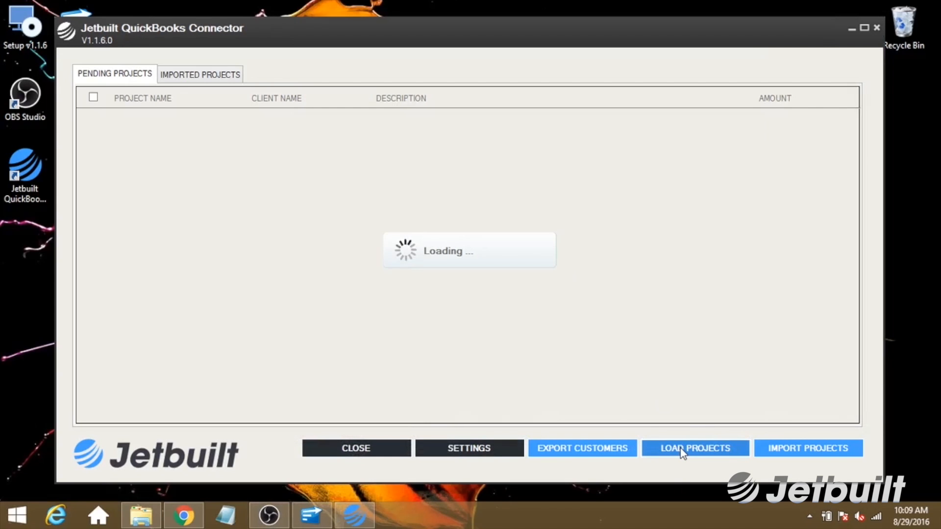
pyautogui.click(694, 448)
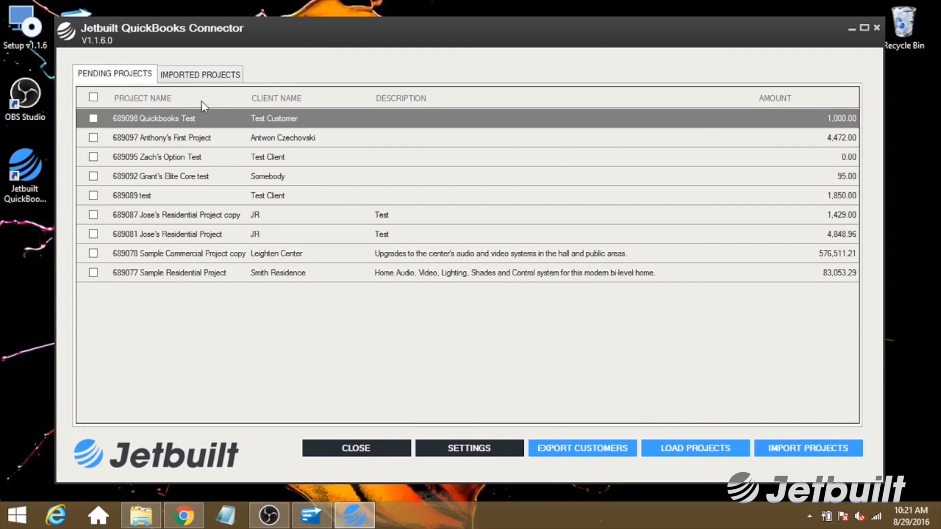
pyautogui.moveTo(108, 119)
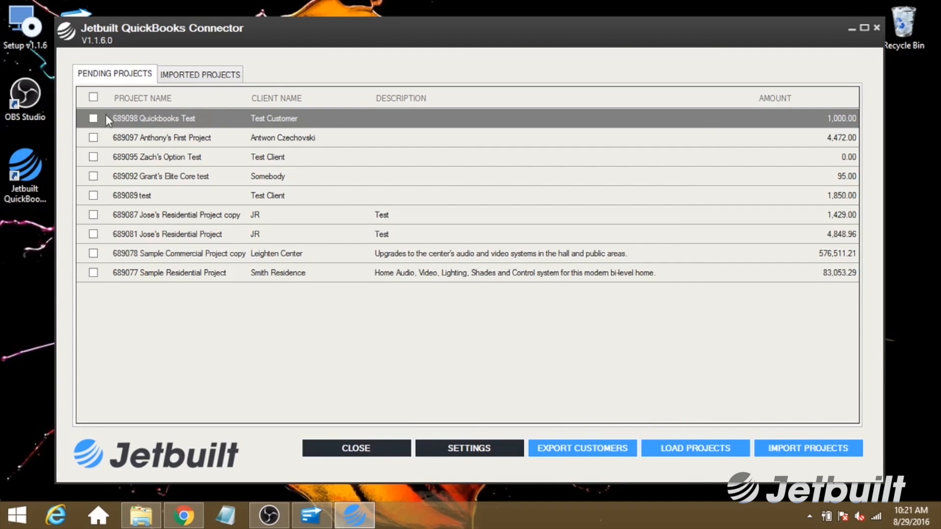
pyautogui.click(93, 119)
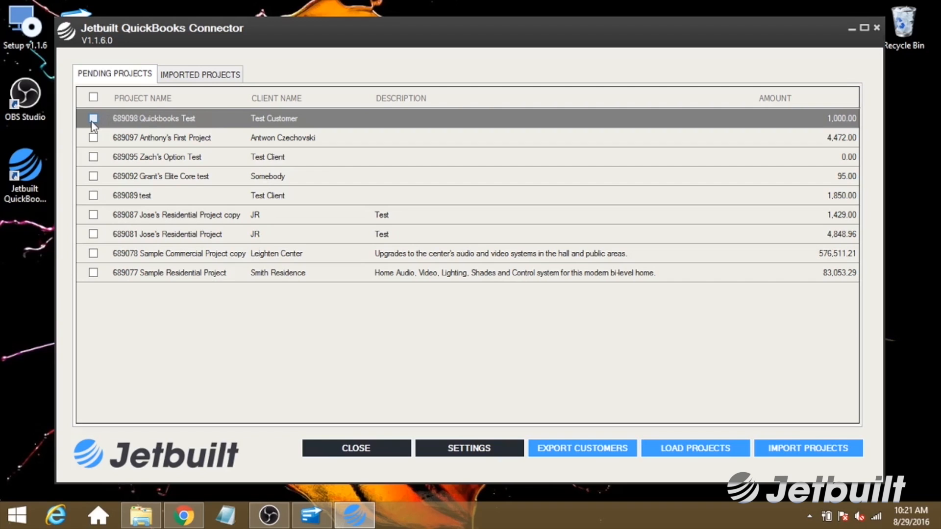
pyautogui.click(93, 118)
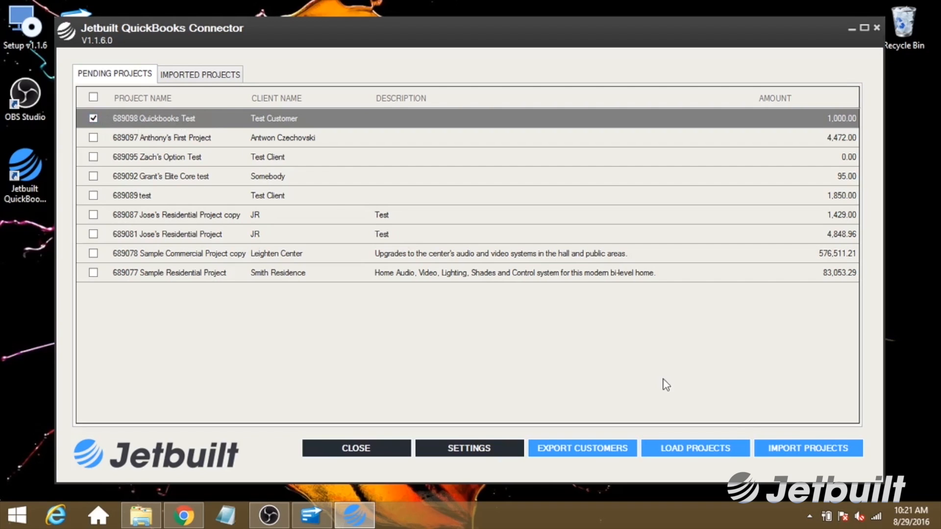
pyautogui.click(806, 448)
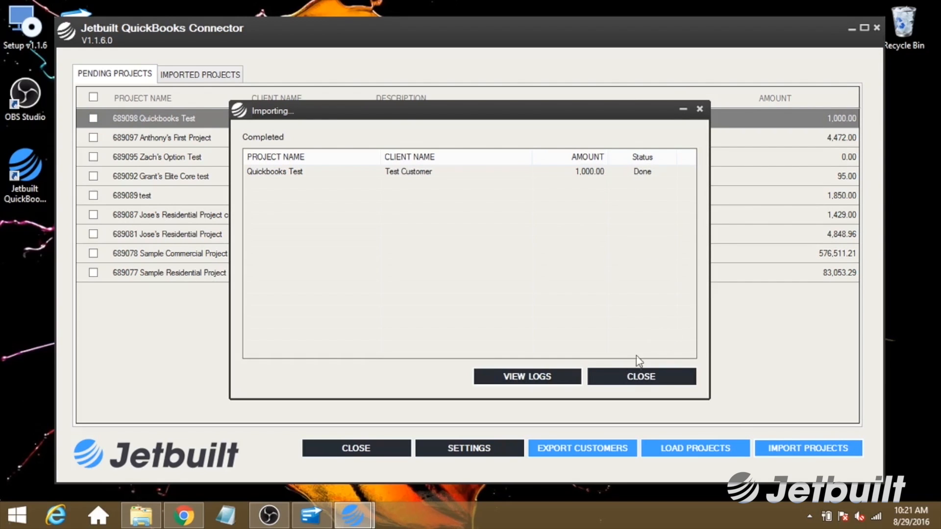
pyautogui.click(640, 376)
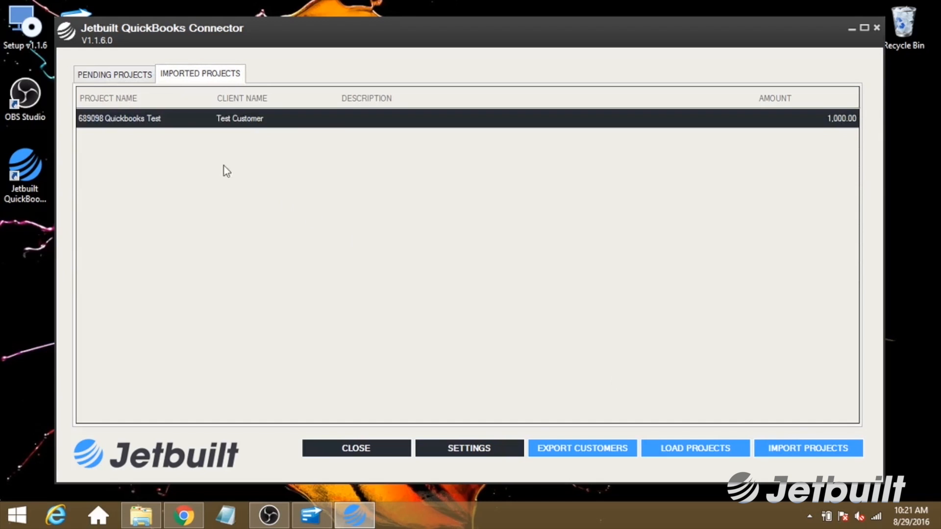
pyautogui.moveTo(329, 443)
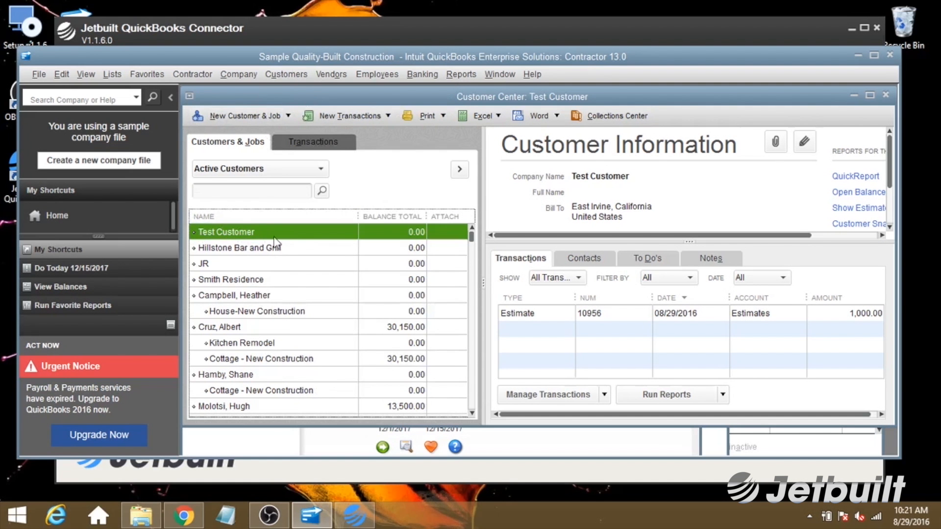
pyautogui.moveTo(530, 314)
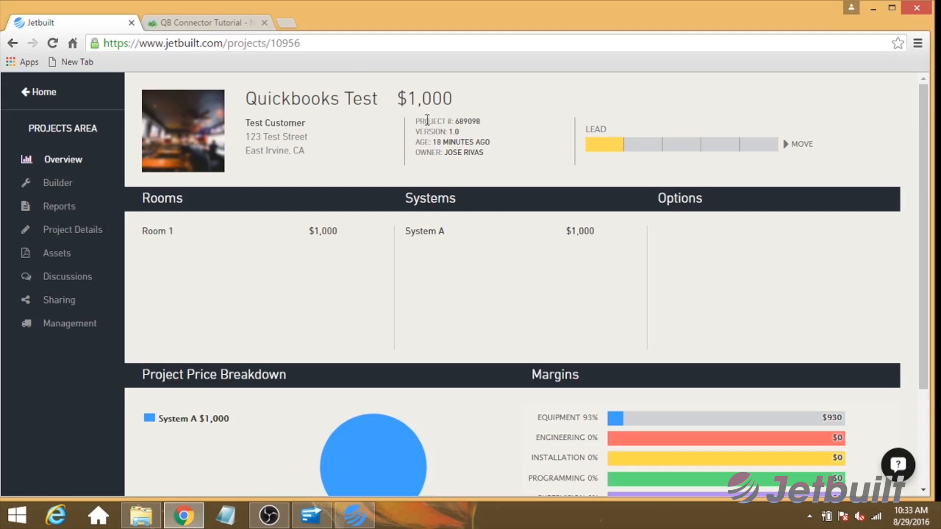
# - Return to the connector's imported projects list after checking the 1,000.00 estimate
pyautogui.click(353, 515)
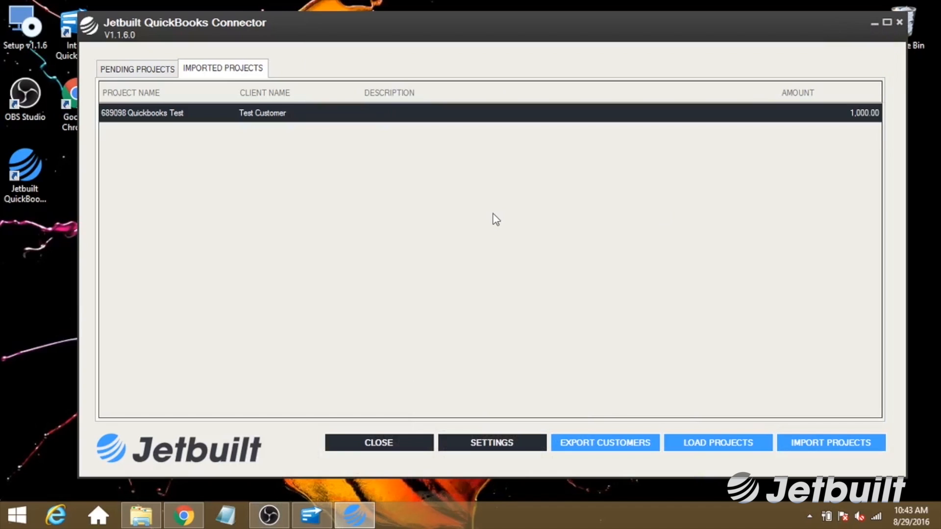
# - Export the Daniels AV customer to Jetbuilt so its status reads Completed
pyautogui.click(604, 443)
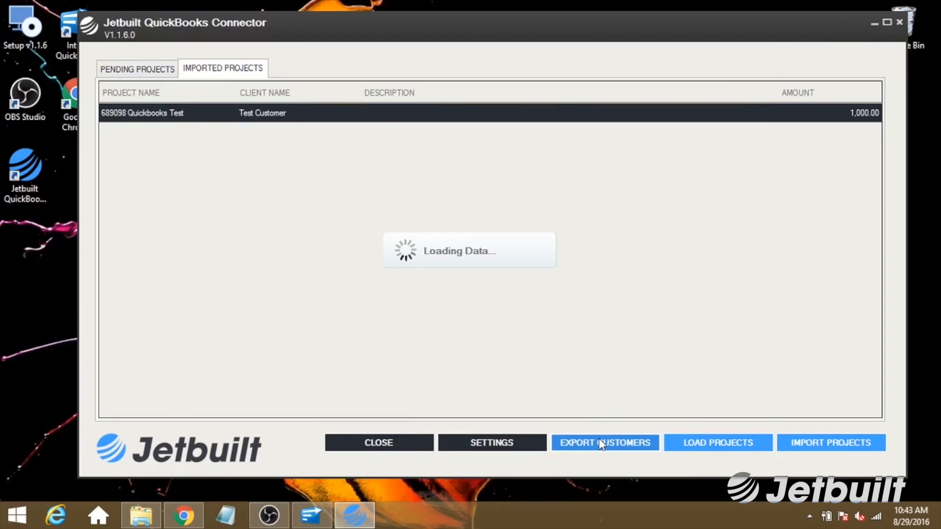
pyautogui.click(605, 443)
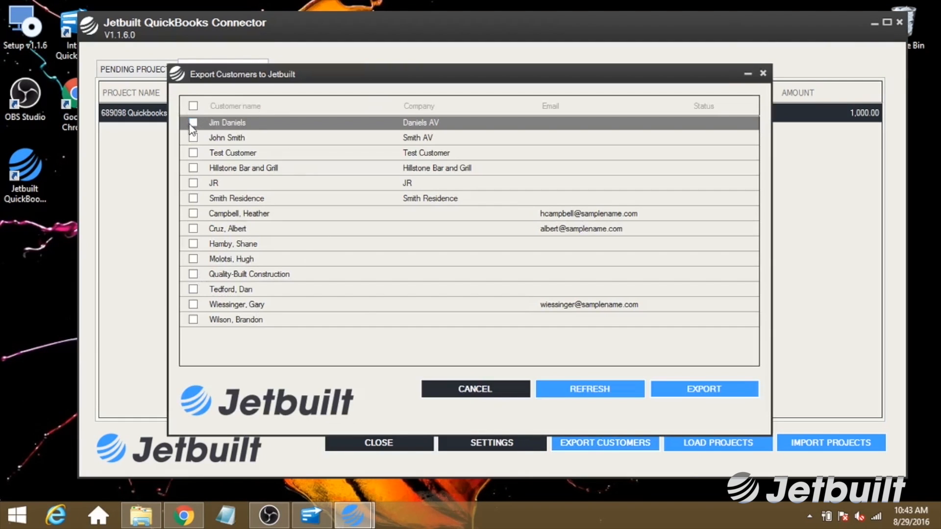
pyautogui.click(193, 122)
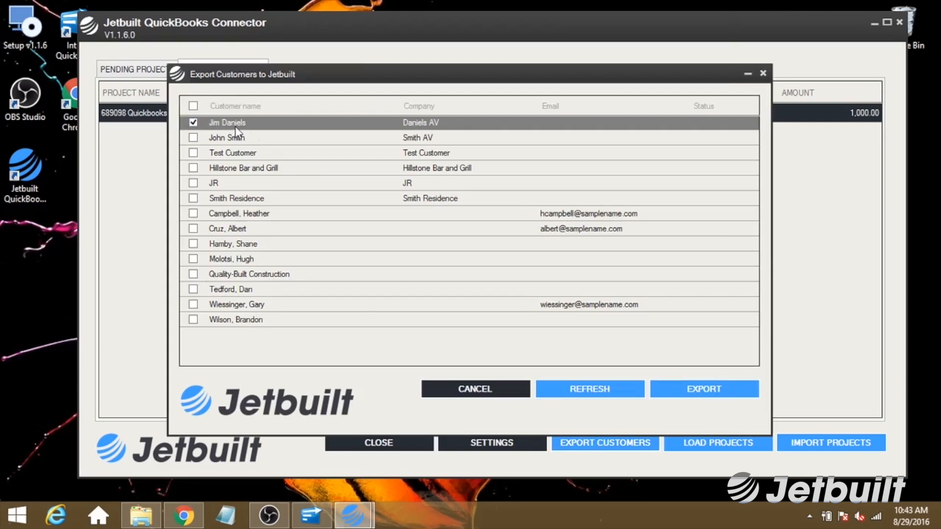
pyautogui.click(703, 389)
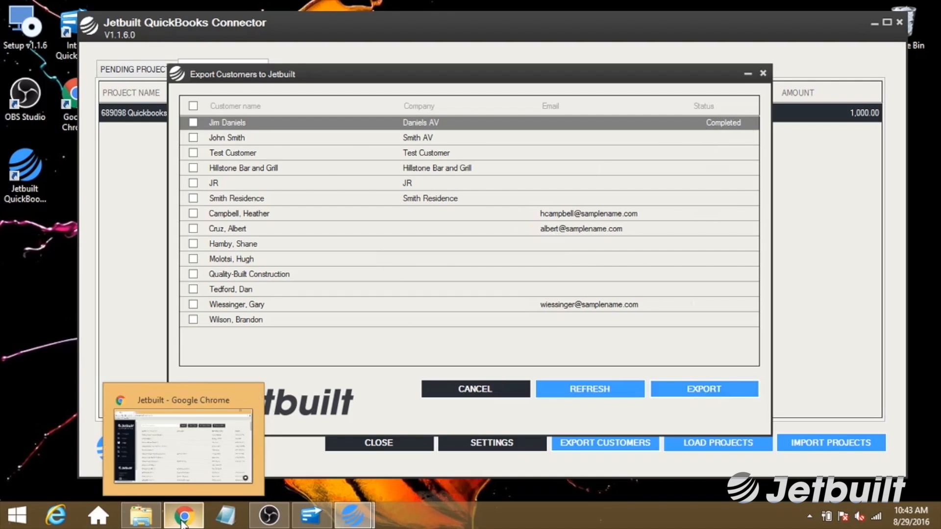
# - Search Jetbuilt Clients for 'daniels', view the Daniels AV result, then return to the connector
pyautogui.click(183, 514)
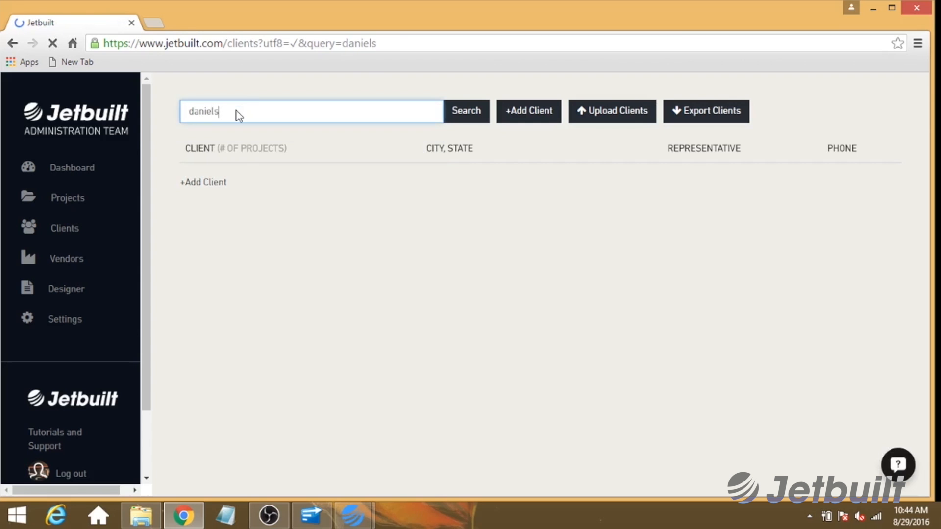
pyautogui.click(465, 111)
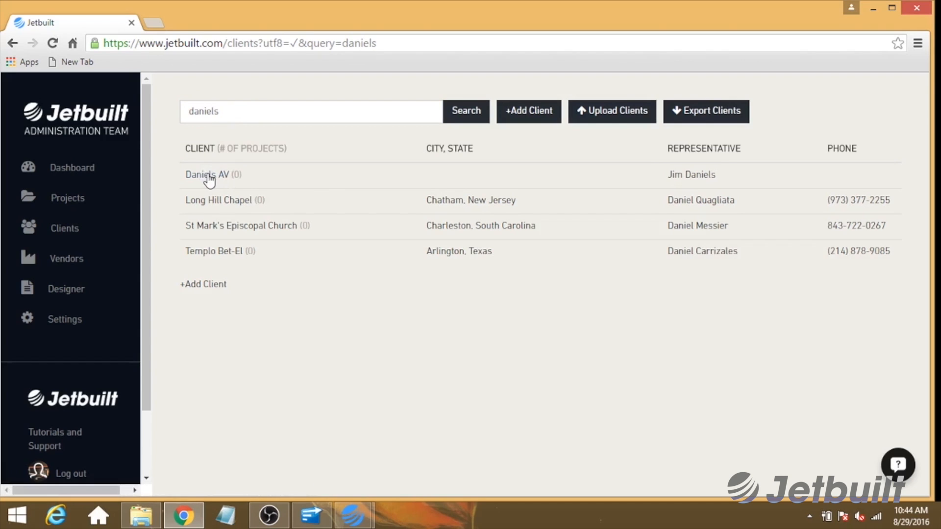
pyautogui.click(213, 175)
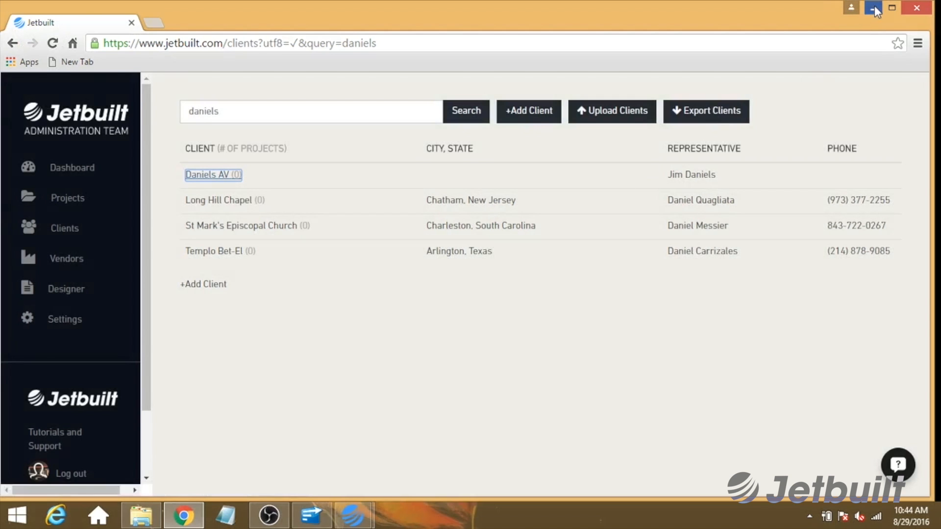
pyautogui.click(353, 515)
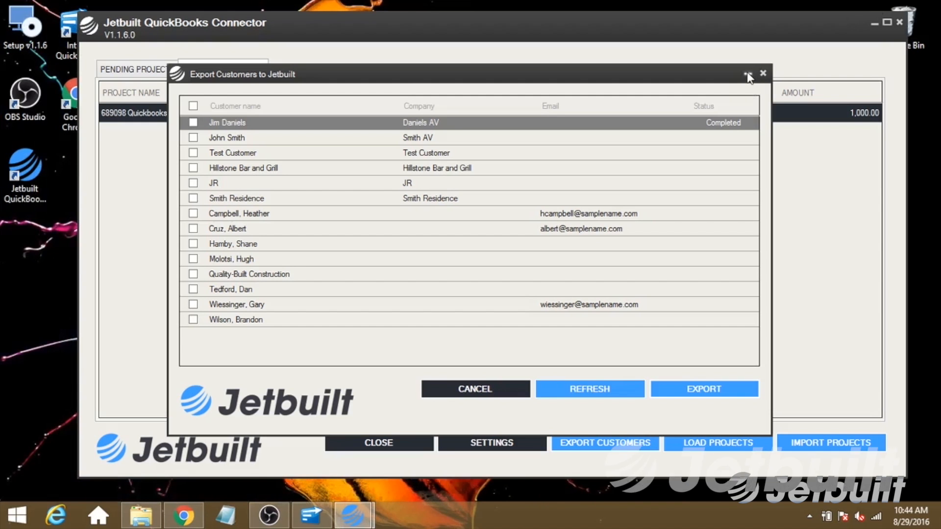